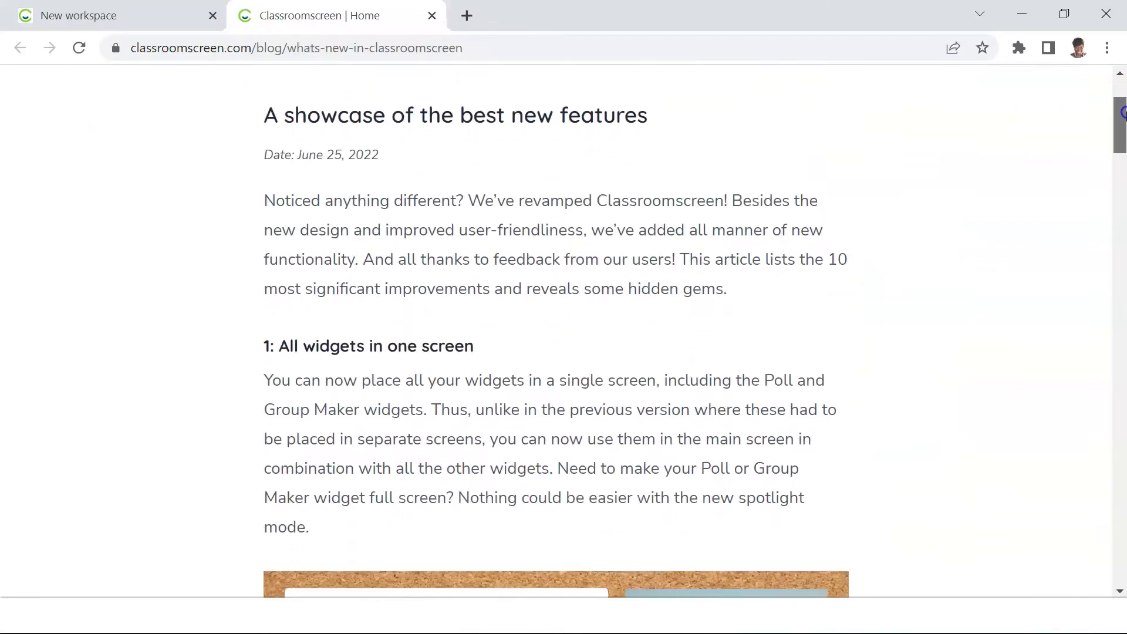
Step: Scroll past the blog and sample slide, then start a new empty screen in the app
{"action": "scroll", "scroll_direction": "down", "scroll_amount": 3}
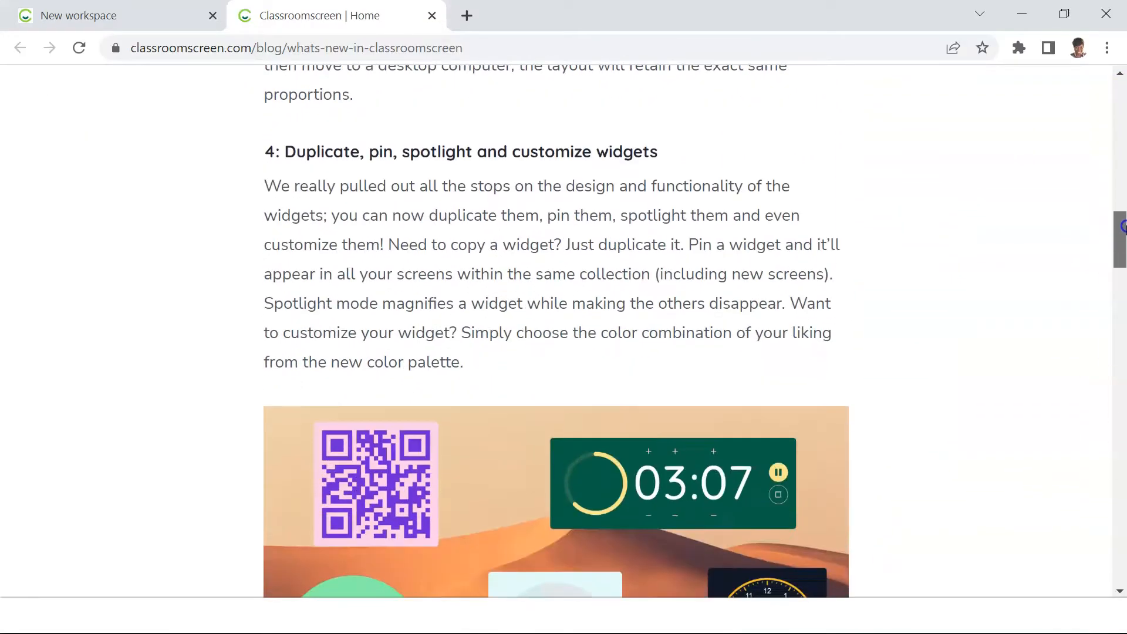
{"action": "scroll", "scroll_direction": "down", "scroll_amount": 3}
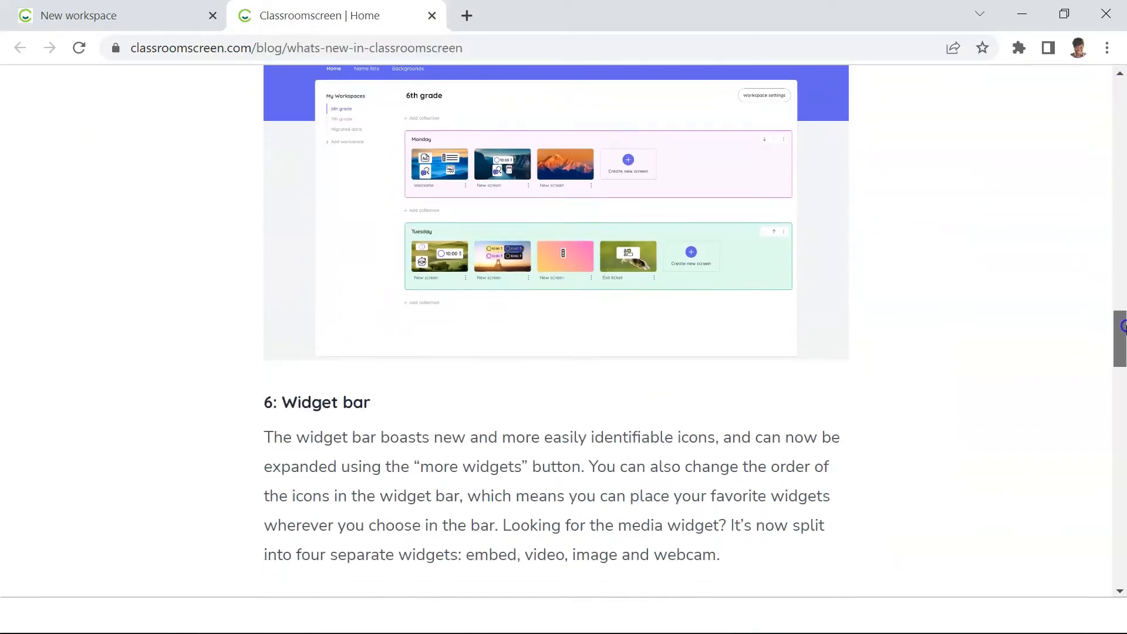
{"action": "scroll", "scroll_direction": "down", "scroll_amount": 3}
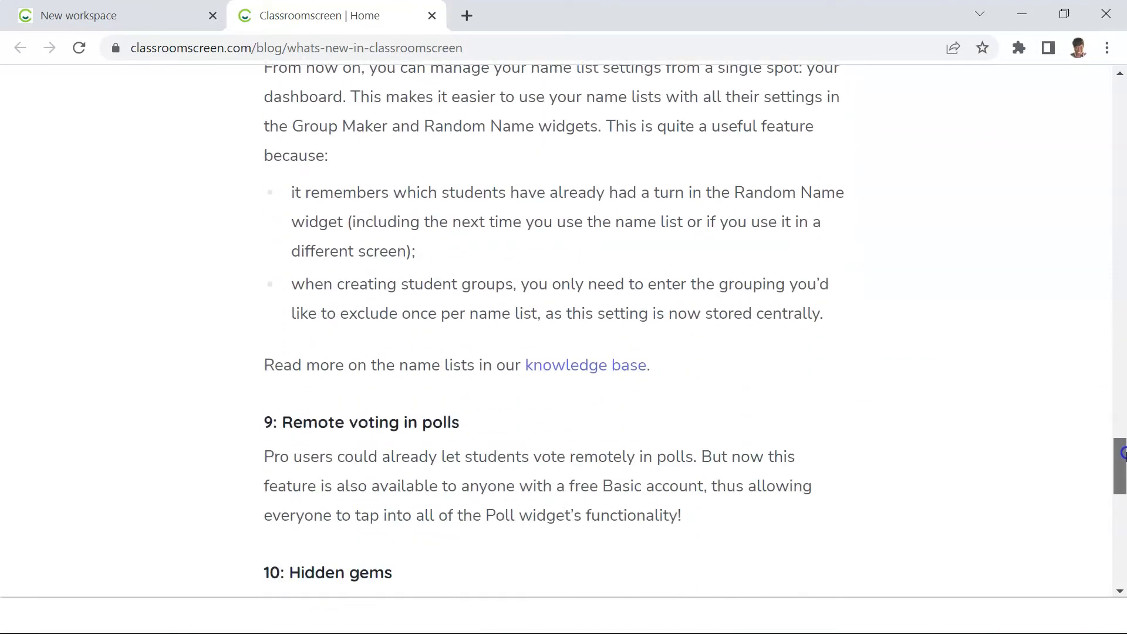
{"action": "scroll", "scroll_direction": "down", "scroll_amount": 3}
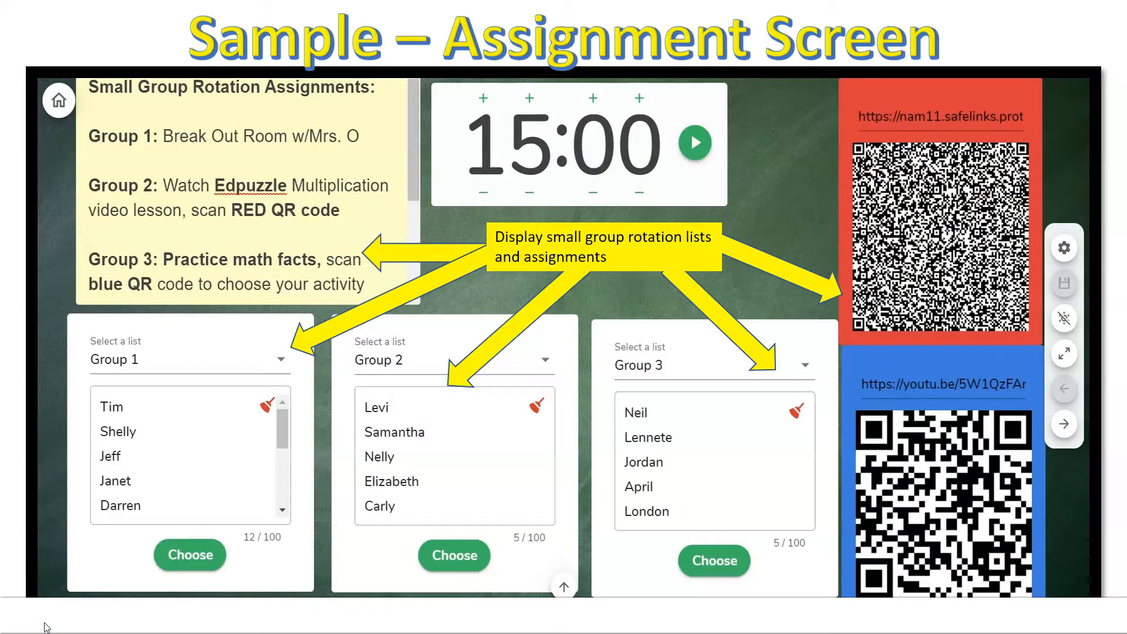
{"action": "left_click", "coordinate": [1064, 424]}
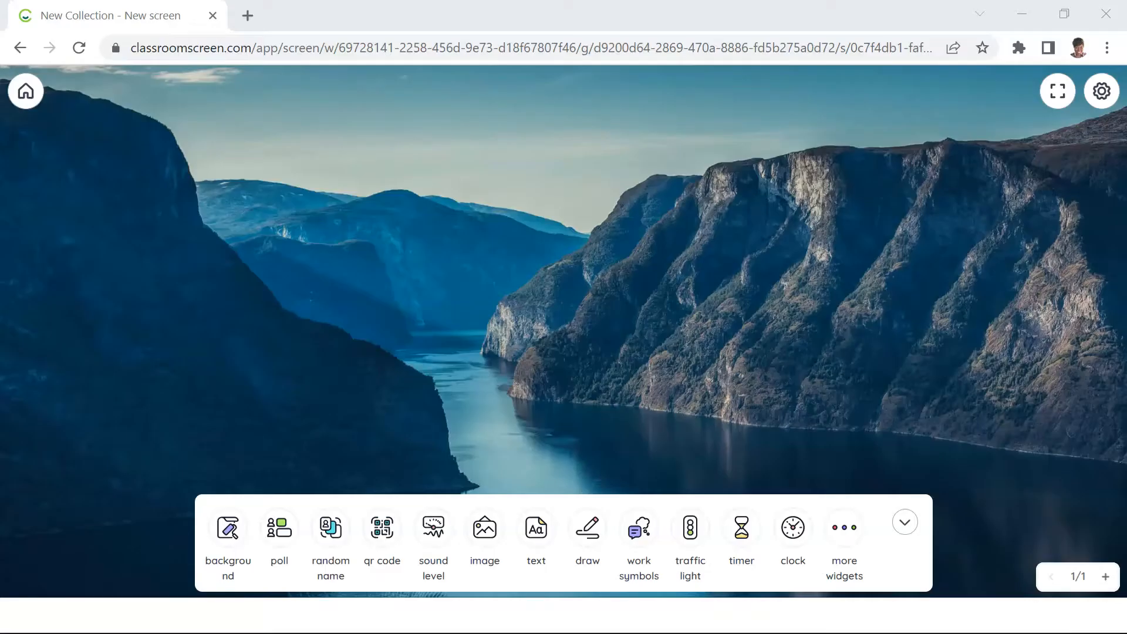
Step: Change the screen background to the beach shoreline image
{"action": "left_click", "coordinate": [227, 529]}
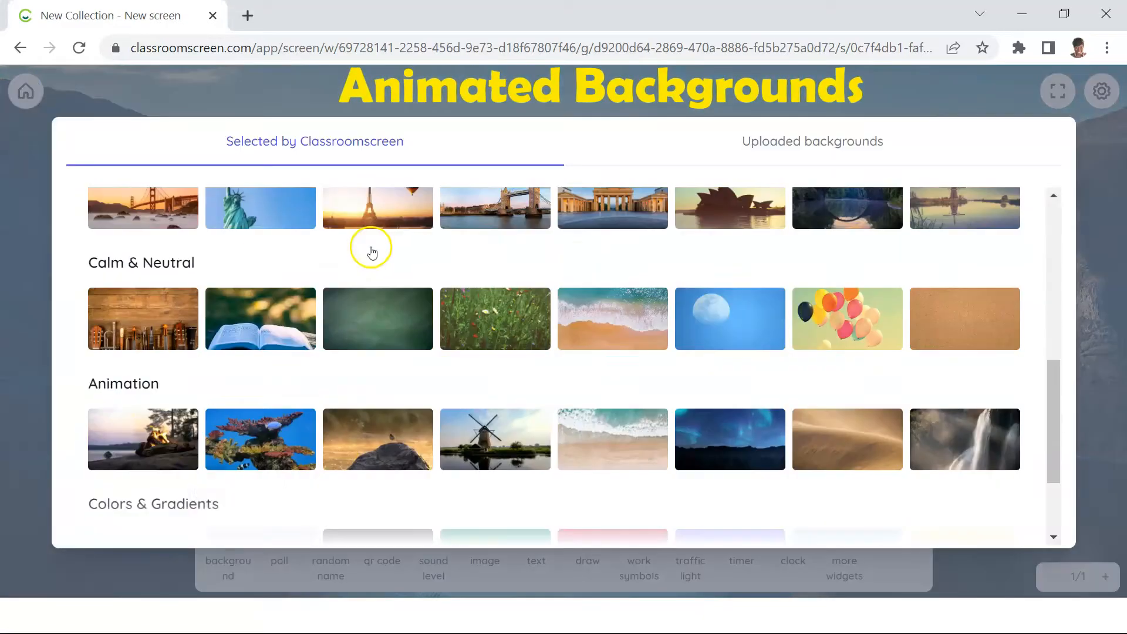
{"action": "left_click", "coordinate": [377, 439]}
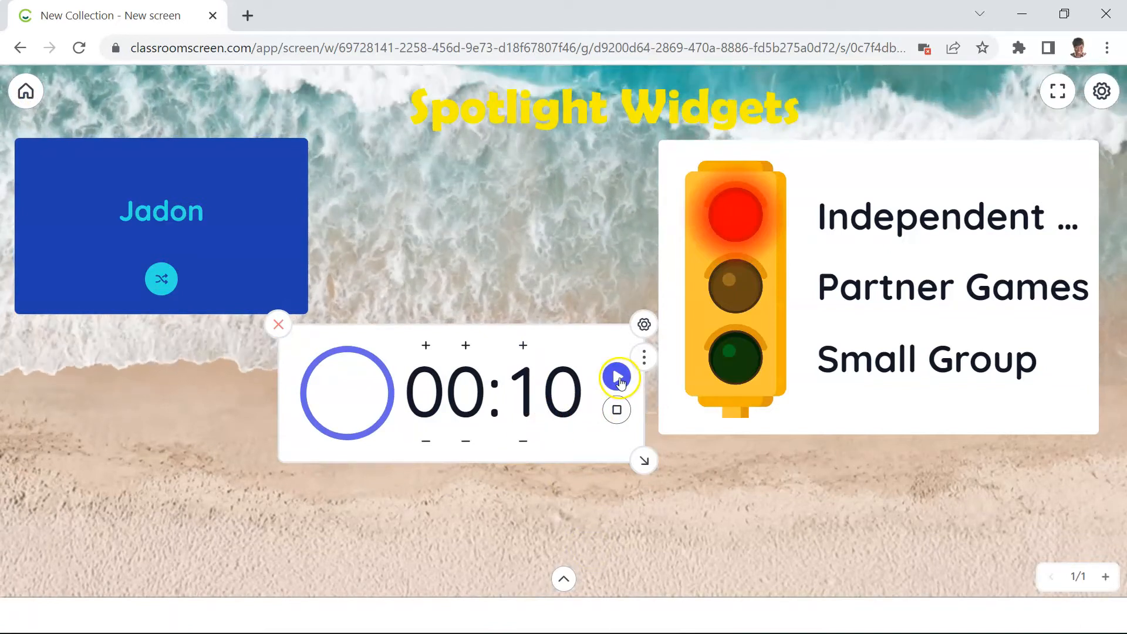
{"action": "left_click", "coordinate": [642, 357]}
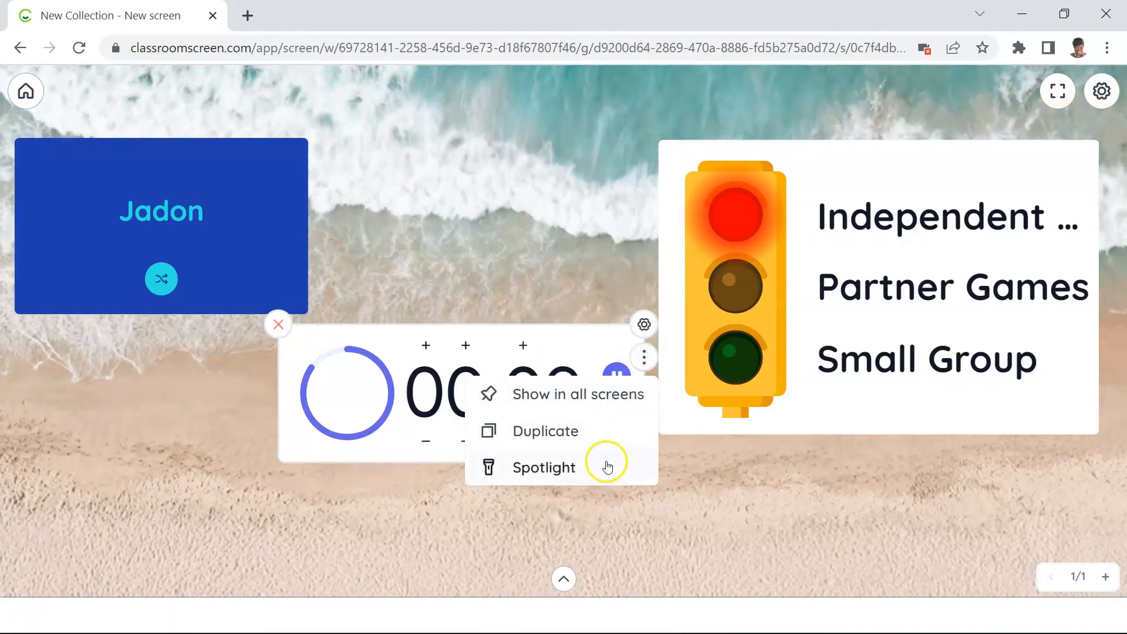
{"action": "left_click", "coordinate": [543, 467]}
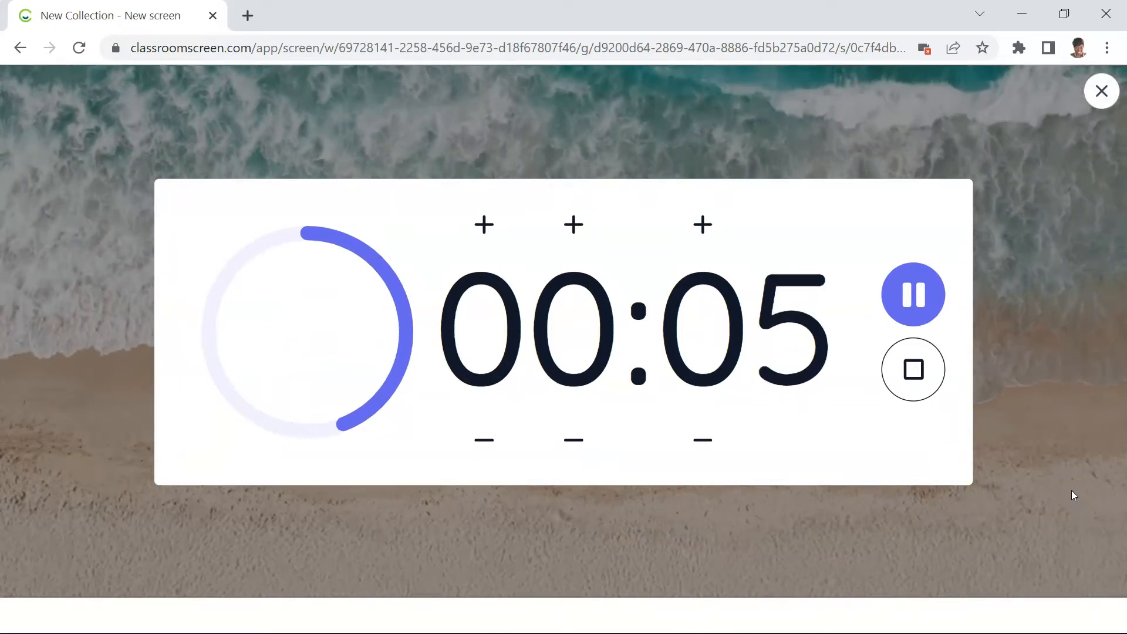
{"action": "mouse_move", "coordinate": [1092, 121]}
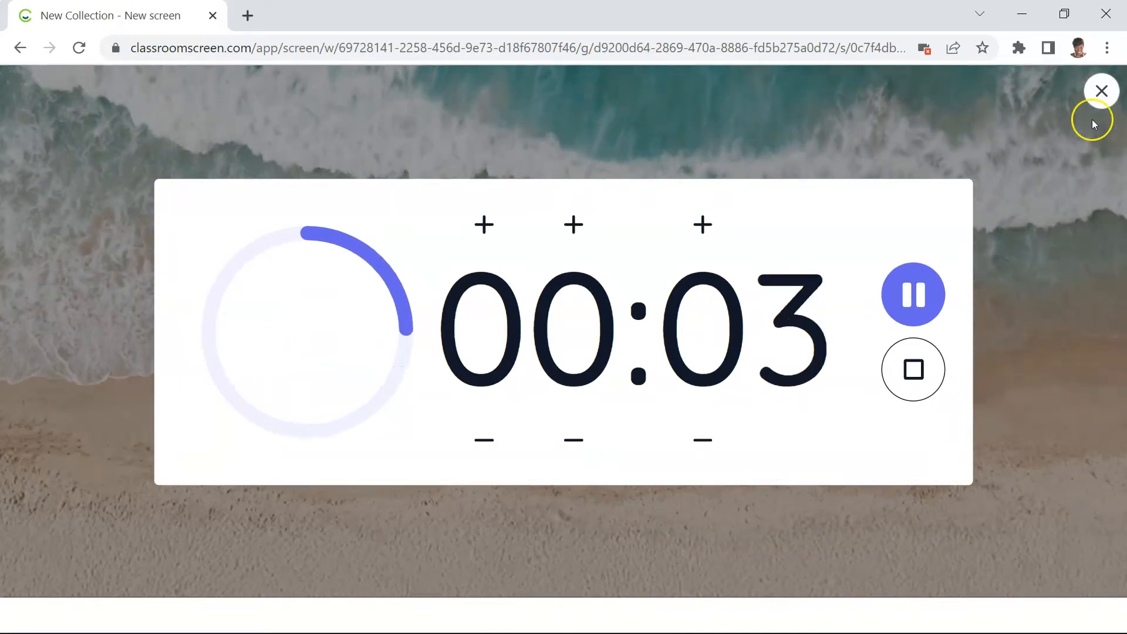
{"action": "left_click", "coordinate": [1100, 92]}
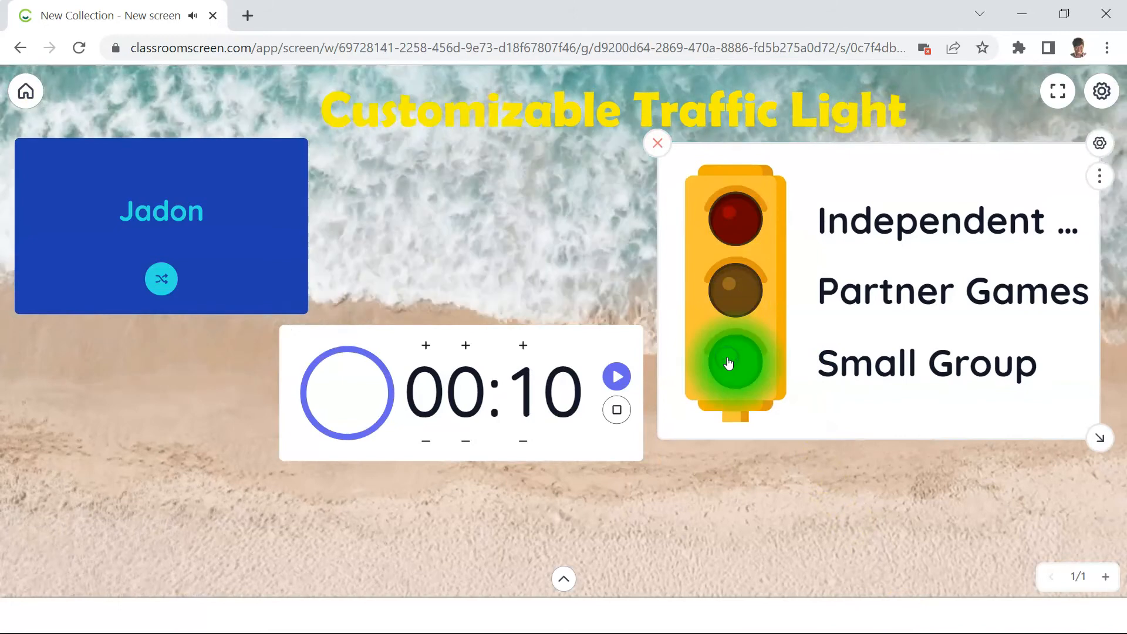
Step: Review the traffic light's Design, Description, Sound and Color theme settings
{"action": "left_click", "coordinate": [1099, 142]}
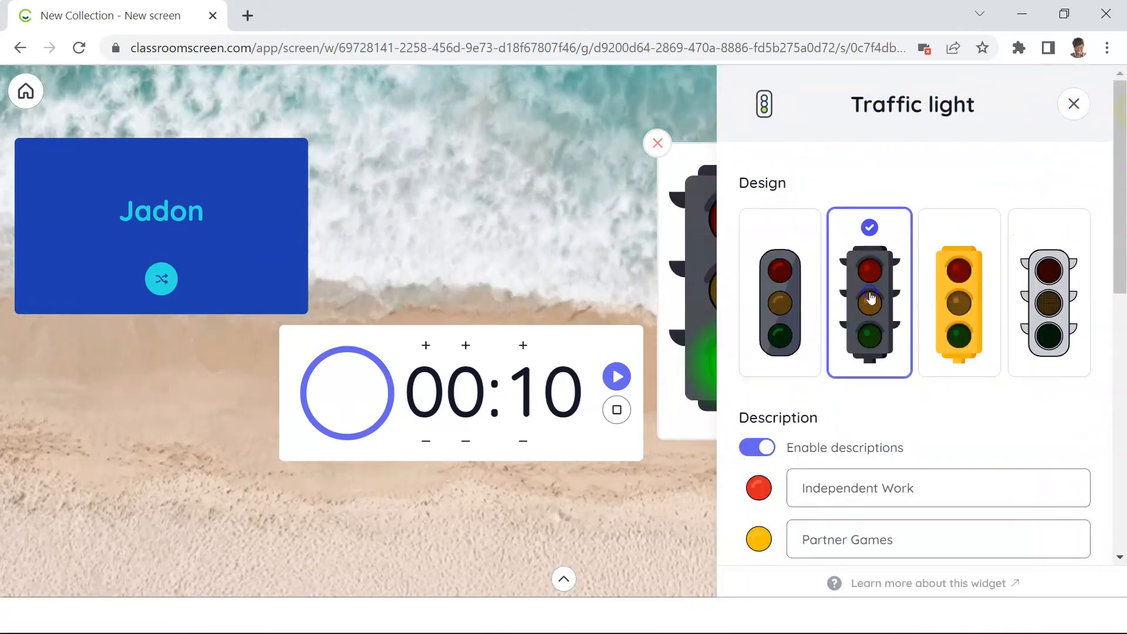
{"action": "scroll", "scroll_direction": "down", "scroll_amount": 3}
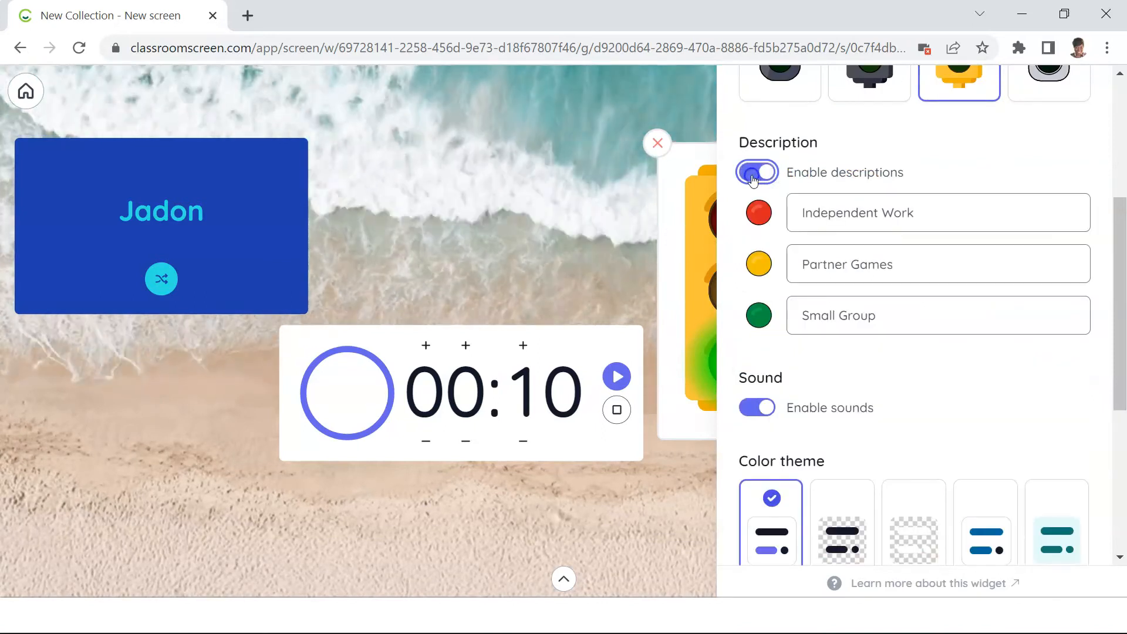
{"action": "scroll", "scroll_direction": "down", "scroll_amount": 3}
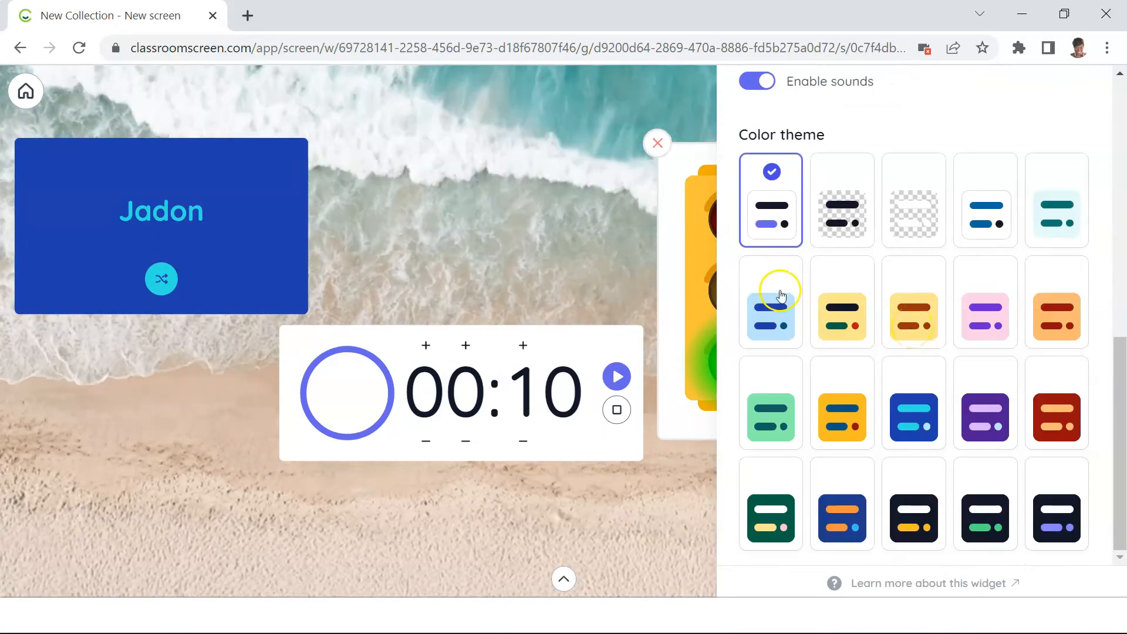